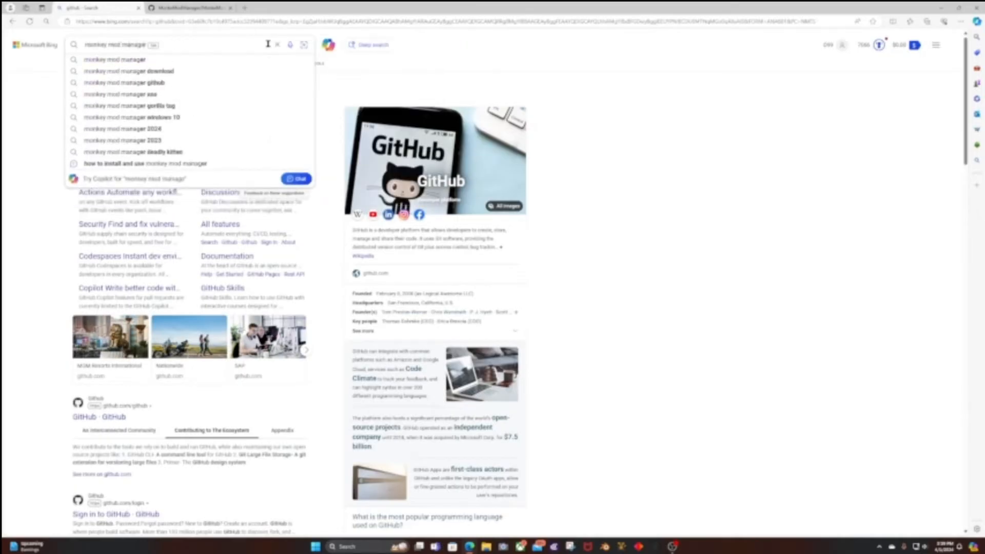
Search Bing for 'monkey mod manager' and reach the DeadlyKitten/MonkeModManager releases page on GitHub
key(Enter)
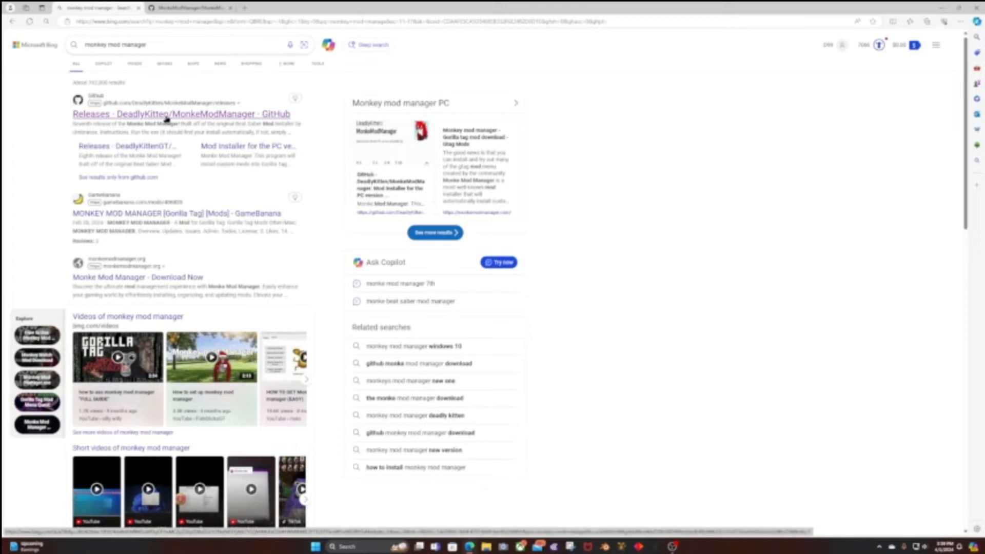
click(182, 114)
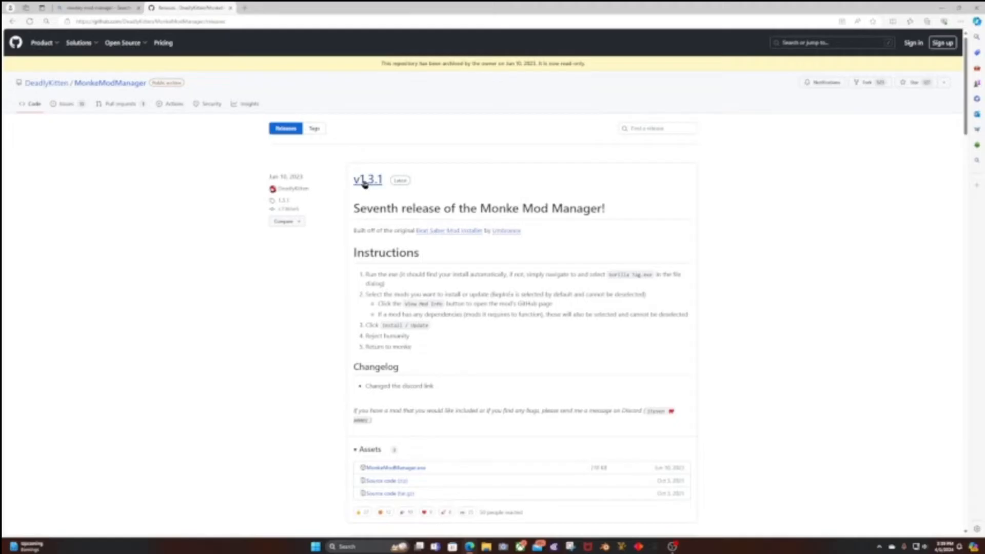
Download MonkeModManager.exe from the v1.3.1 release assets and launch it from Downloads
scroll(down, 3)
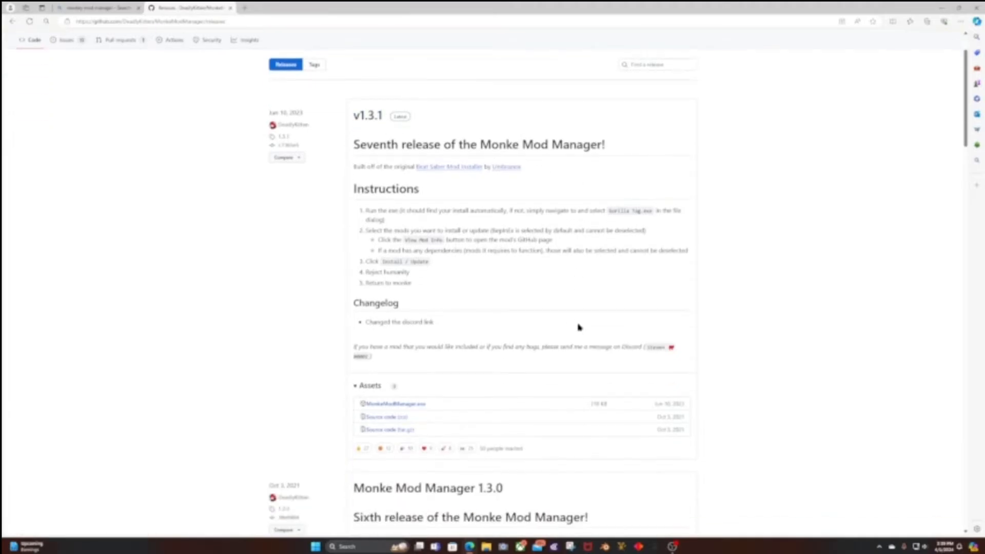
scroll(down, 3)
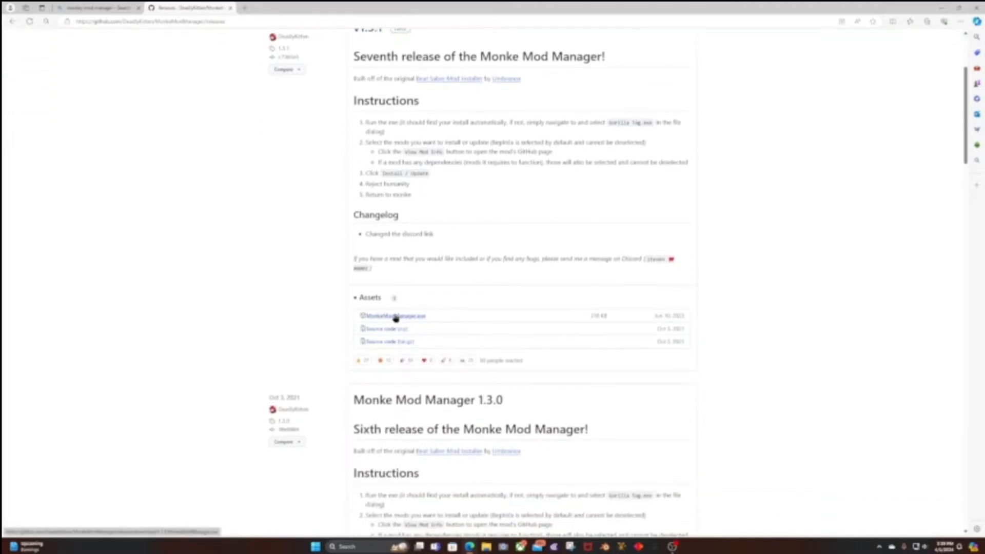
click(394, 315)
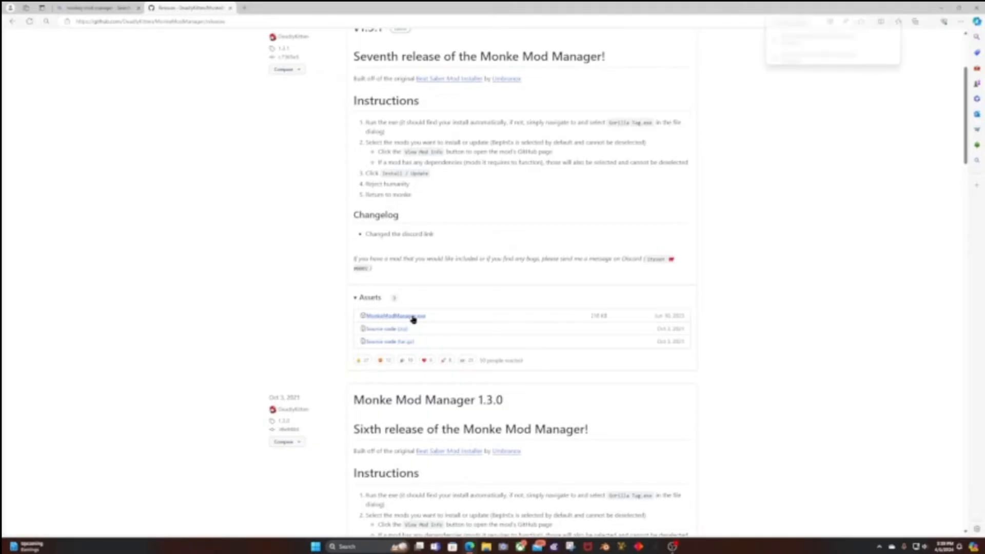
click(393, 315)
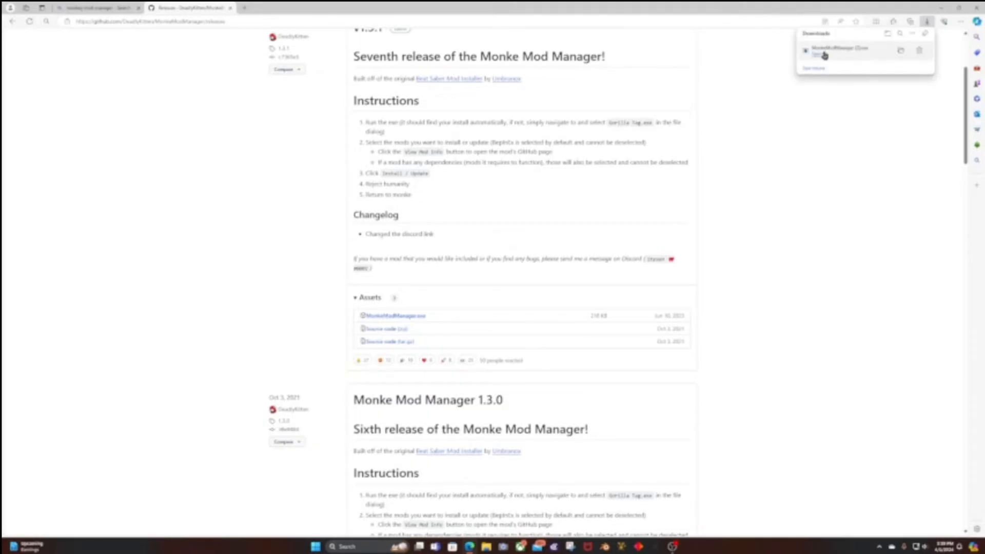
click(824, 55)
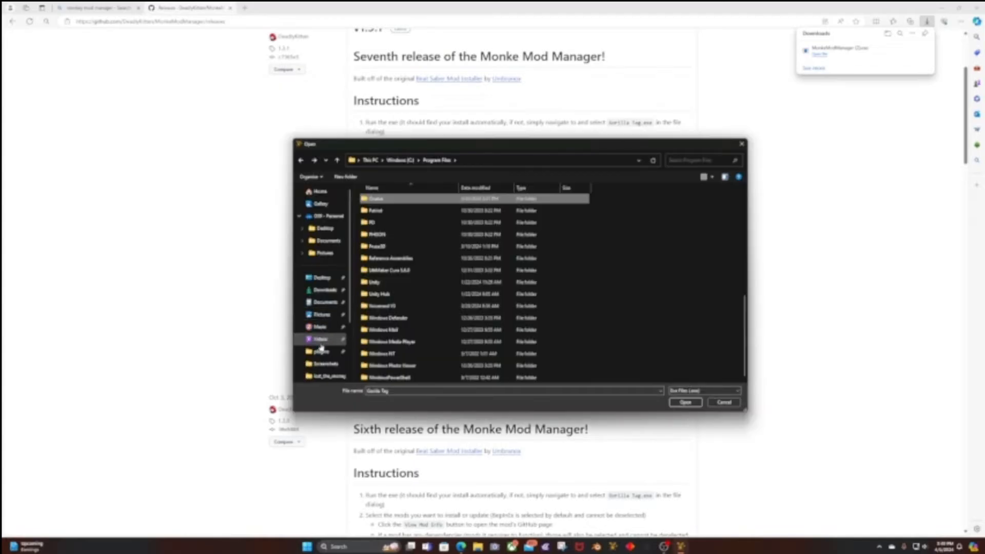
mouse_move(322, 352)
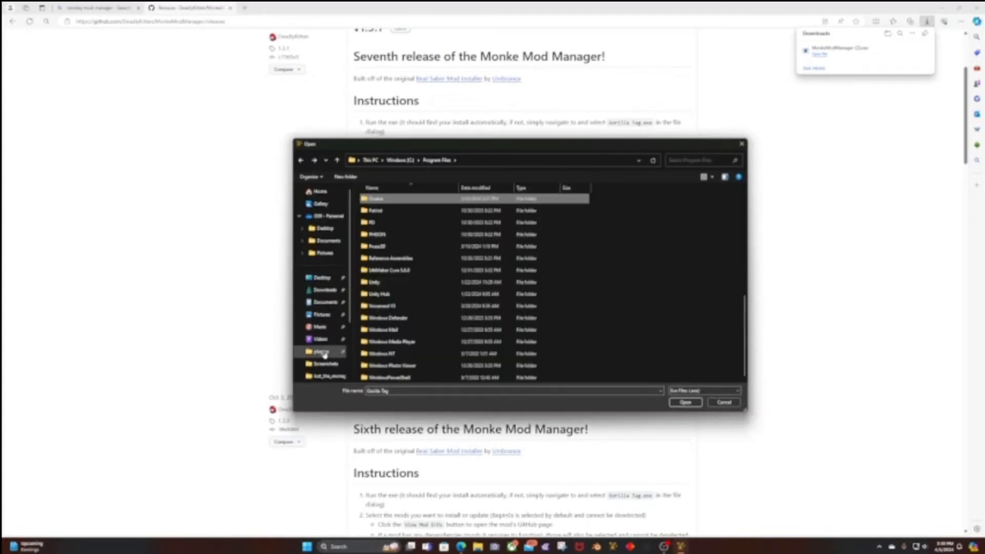
Navigate Program Files (x86) > Steam > steamapps > common > Gorilla Tag and choose Gorilla Tag.exe as the install location
click(400, 160)
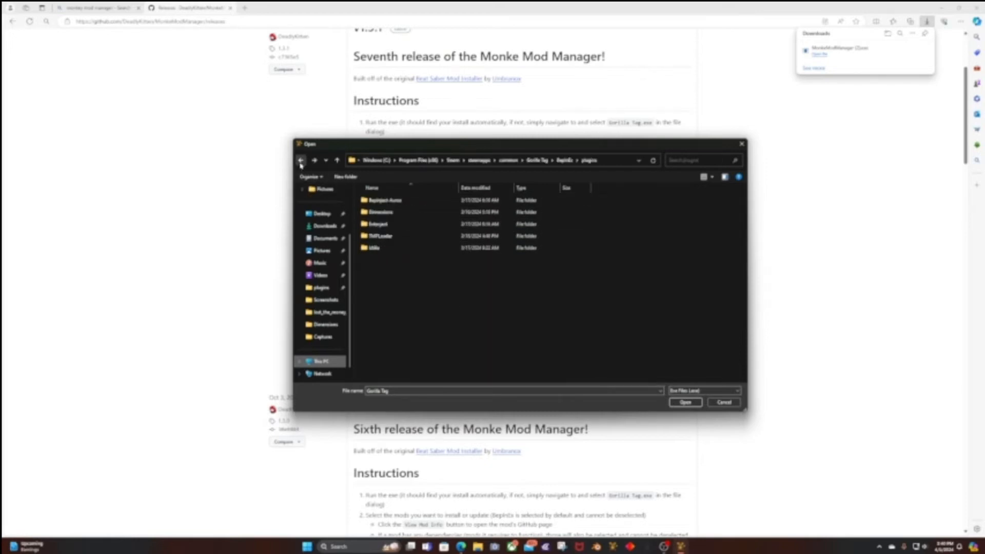
click(300, 160)
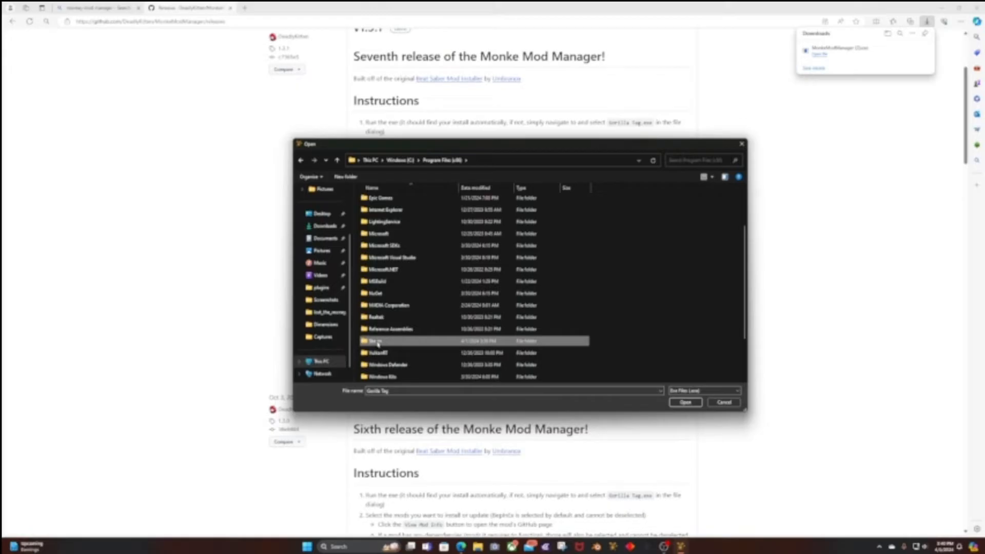
double_click(375, 340)
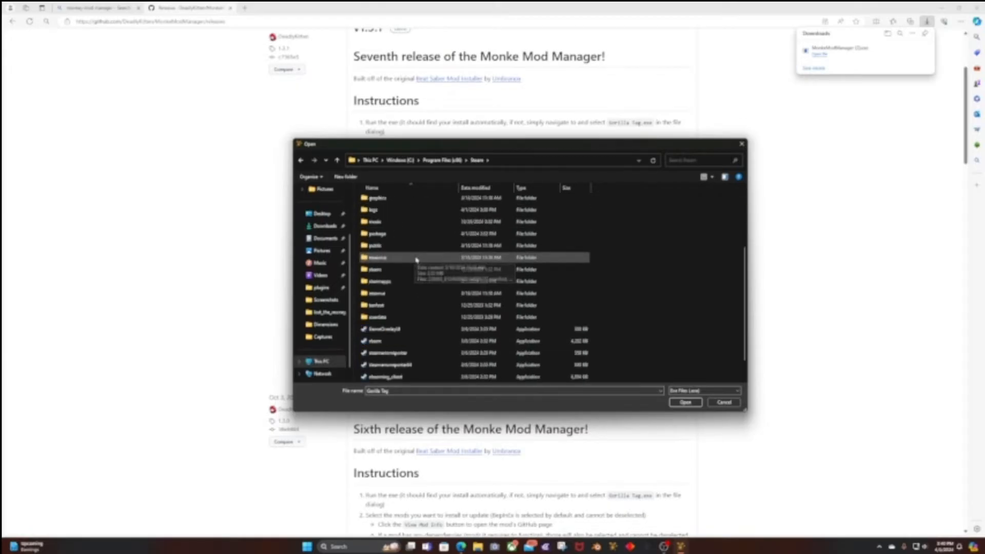
double_click(379, 256)
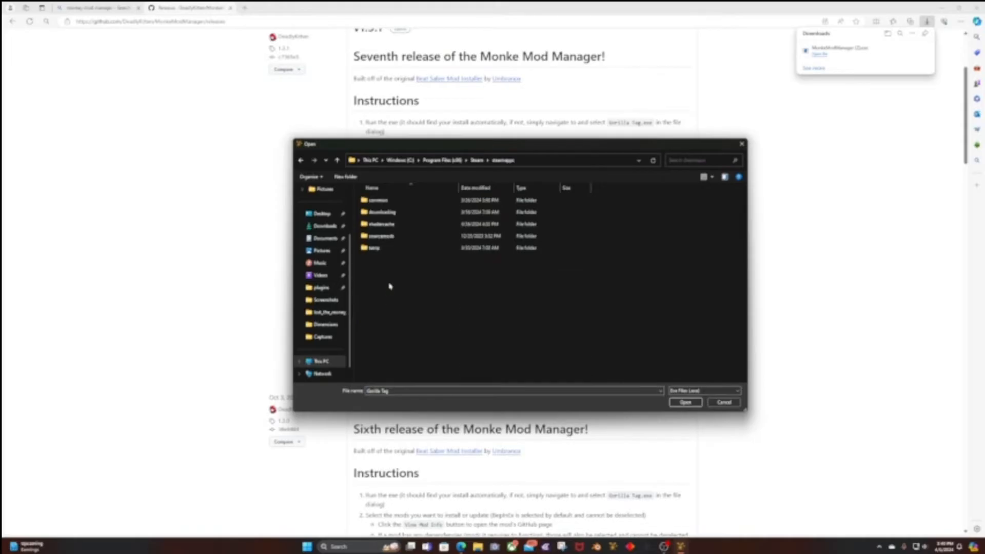
click(378, 200)
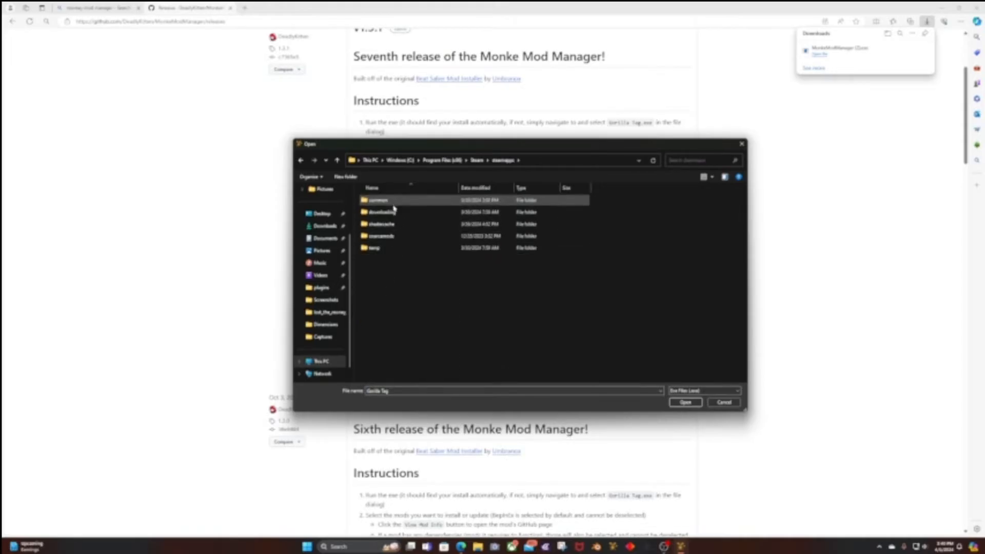
double_click(377, 200)
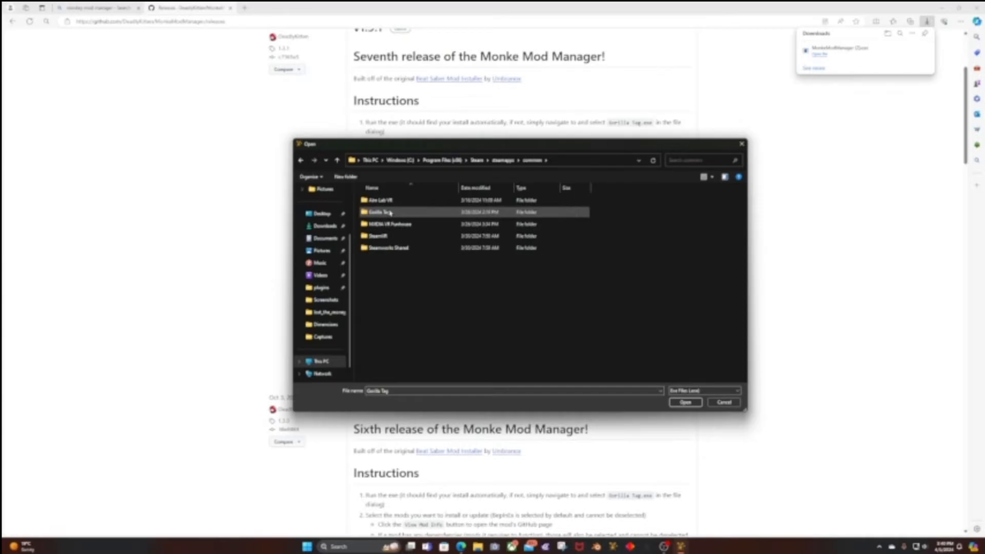
double_click(379, 211)
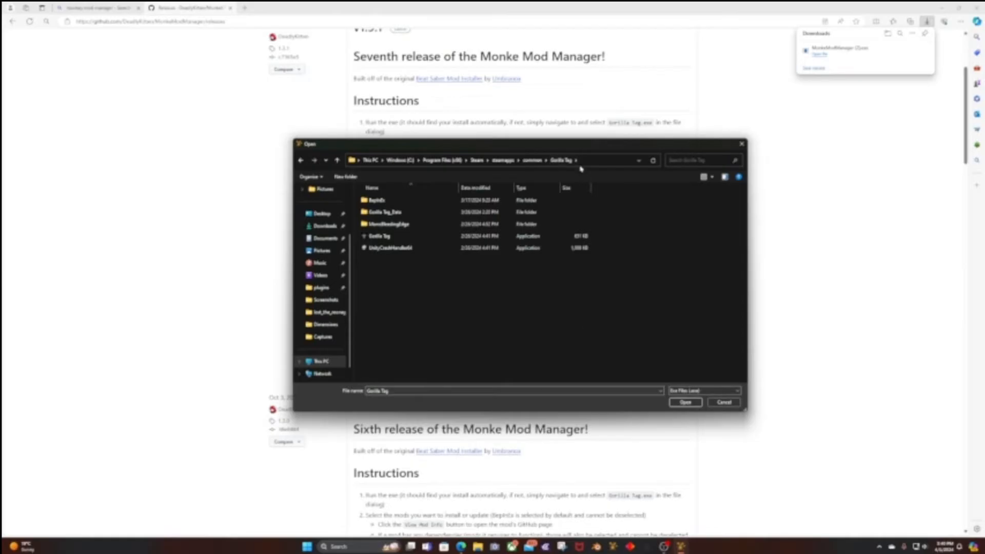
click(685, 402)
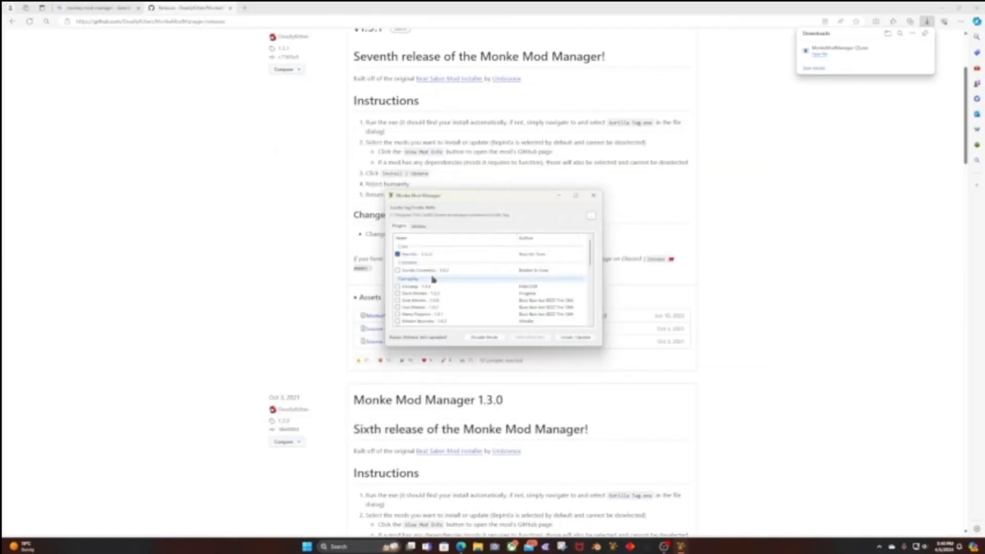
Review the mod list and close the Monke Mod Manager window, returning to the GitHub releases page
scroll(down, 3)
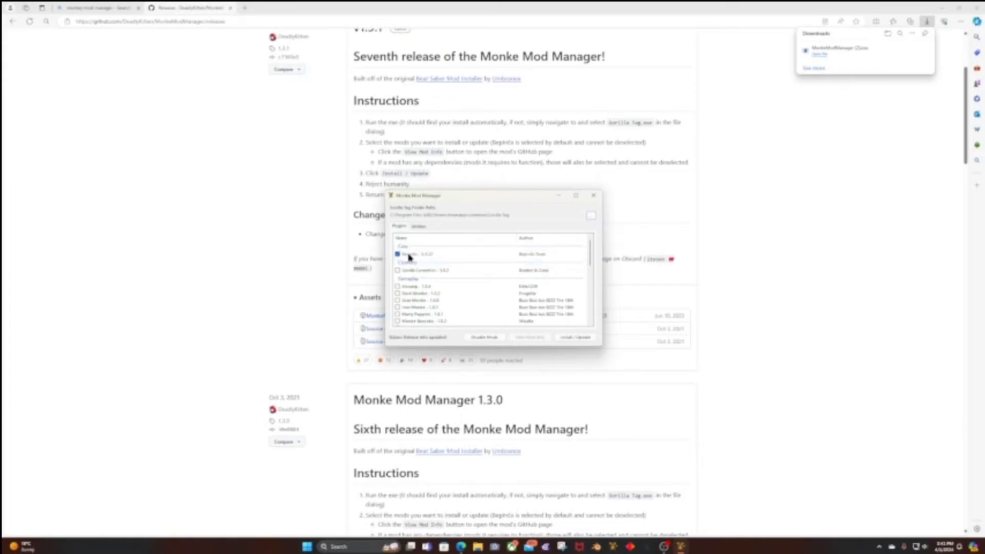
scroll(down, 3)
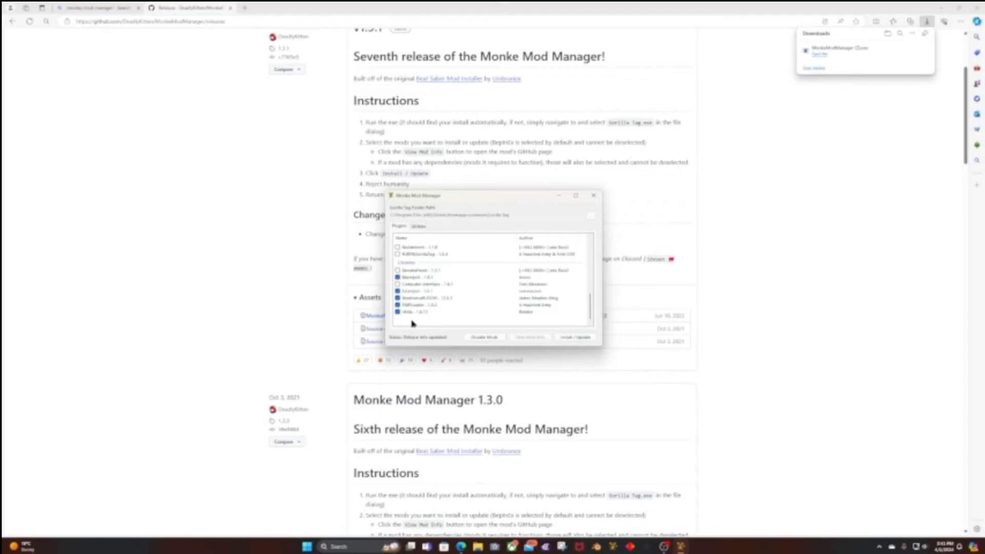
mouse_move(511, 220)
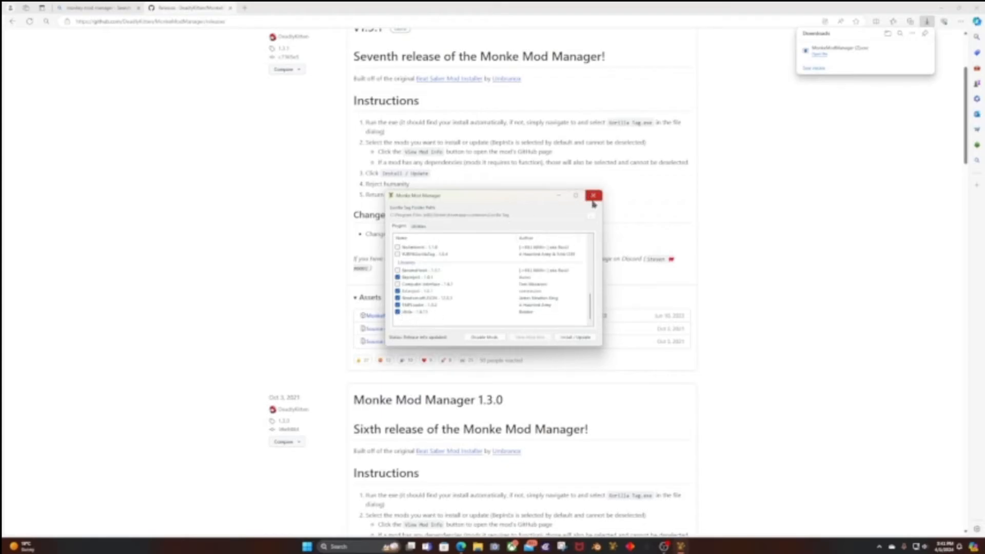
click(592, 195)
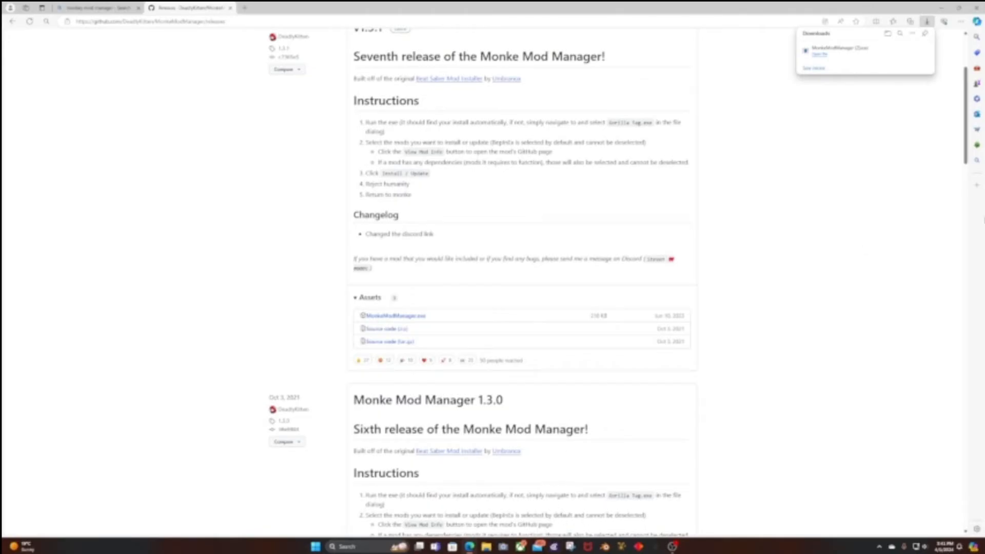
click(819, 54)
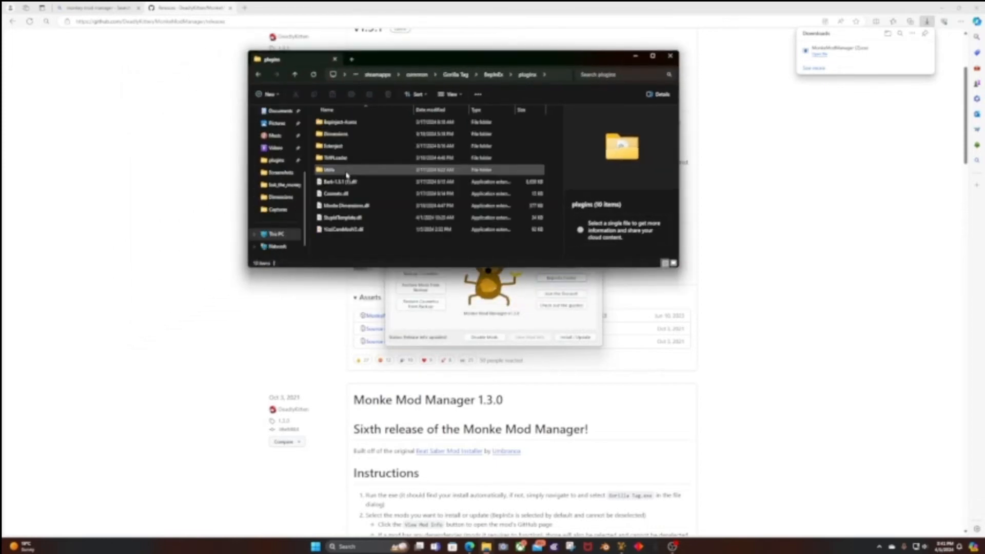
click(336, 193)
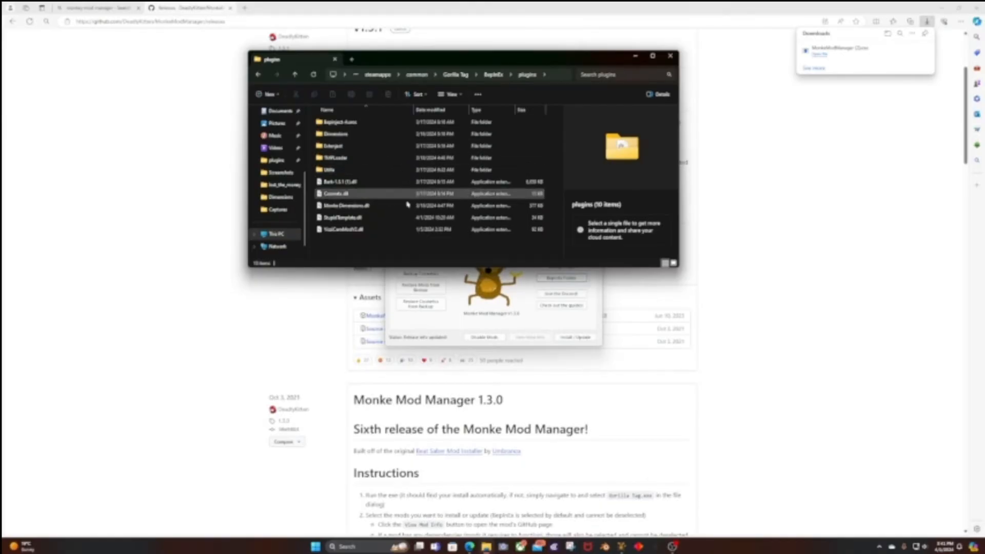
double_click(330, 169)
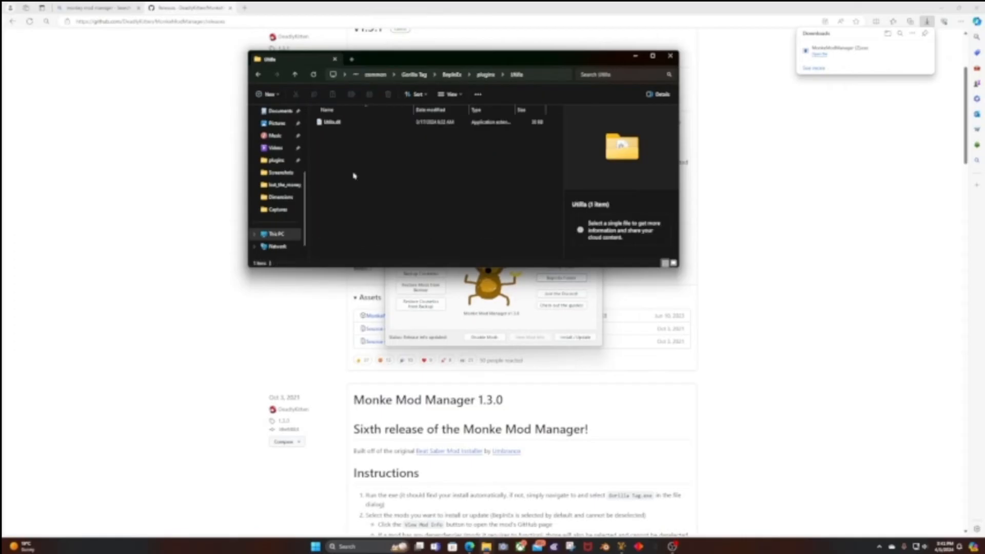
click(331, 122)
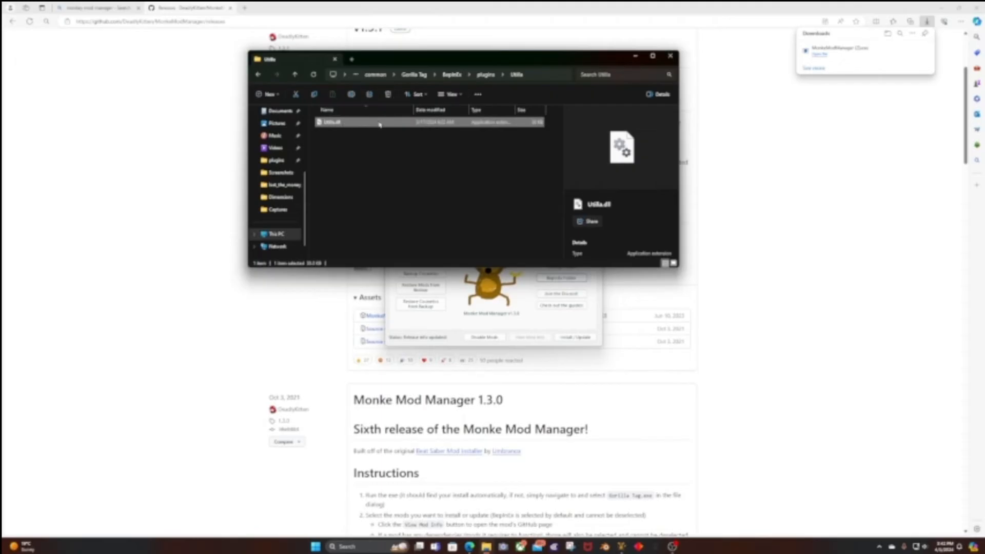
mouse_move(876, 41)
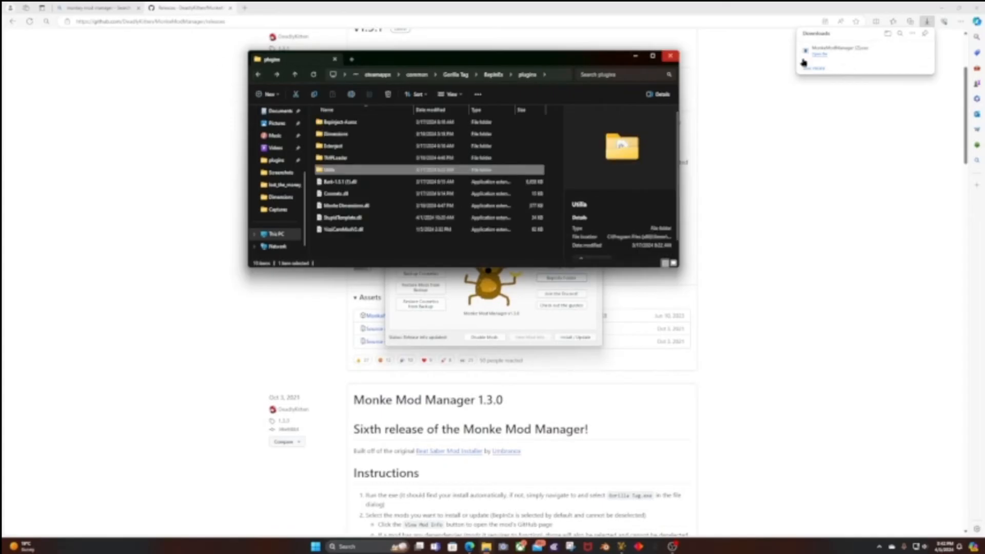
click(670, 55)
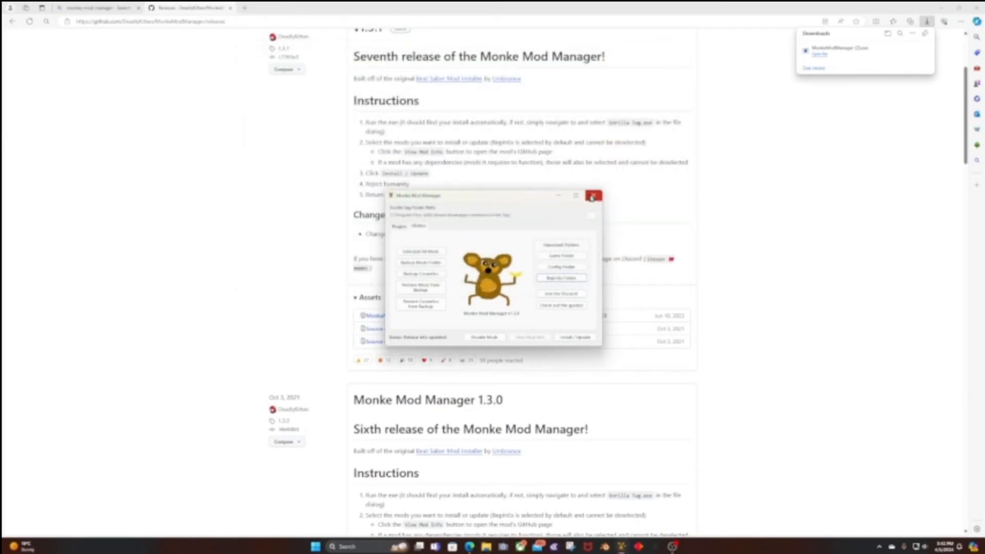
click(592, 195)
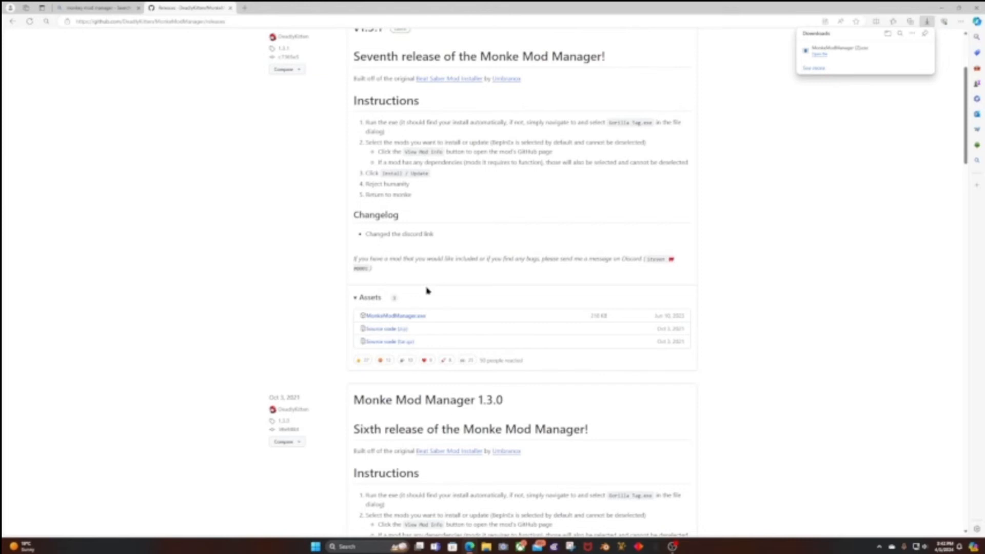
mouse_move(427, 290)
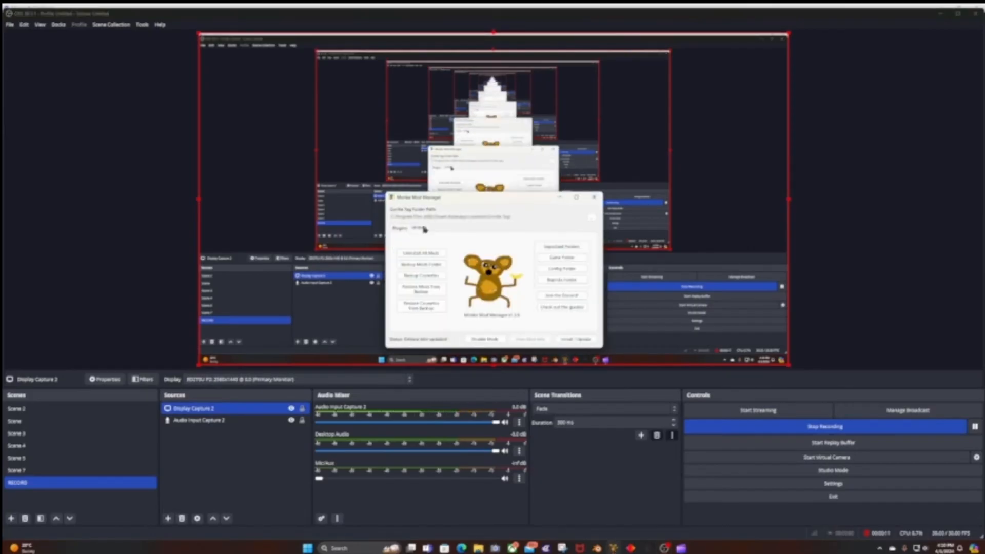
Reach Gorilla Tag's BepInEx folder from the Utilities tab and go into its plugins folder
click(561, 268)
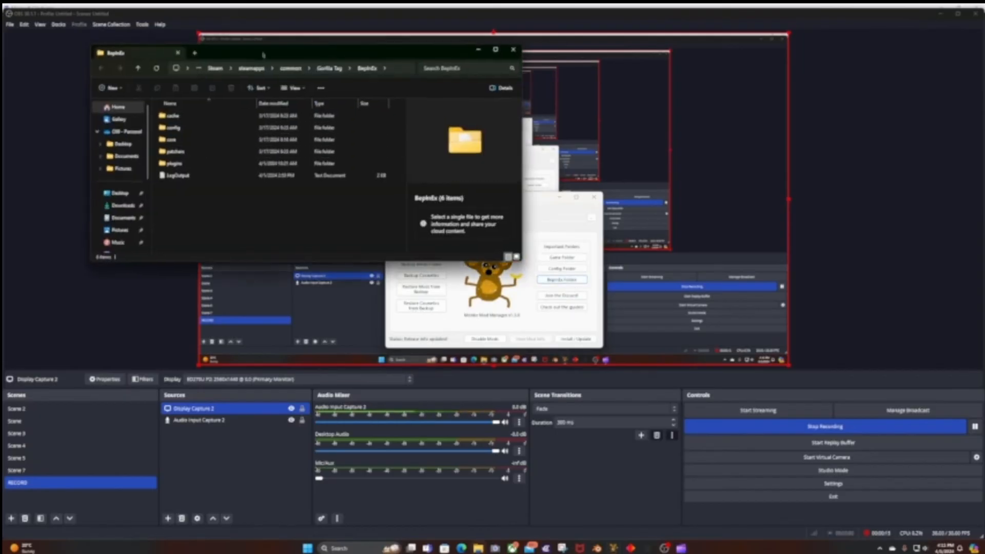
double_click(174, 163)
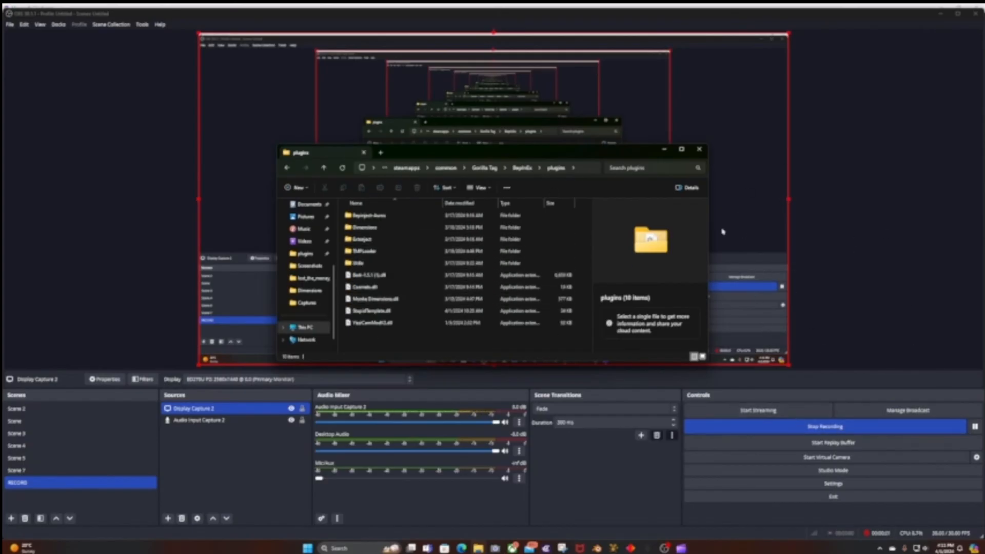
mouse_move(394, 365)
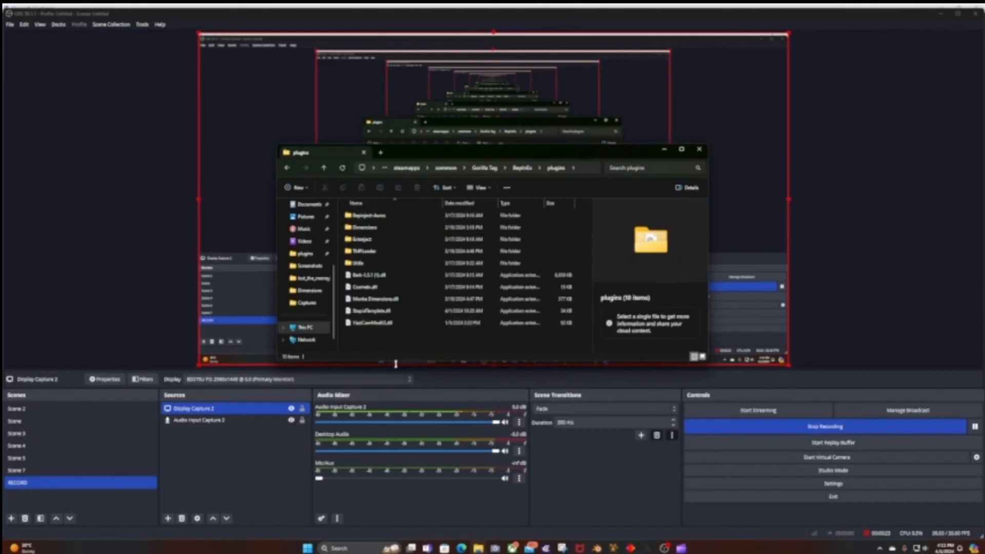
Look over the mod folders and DLL files listed in the plugins folder
click(372, 323)
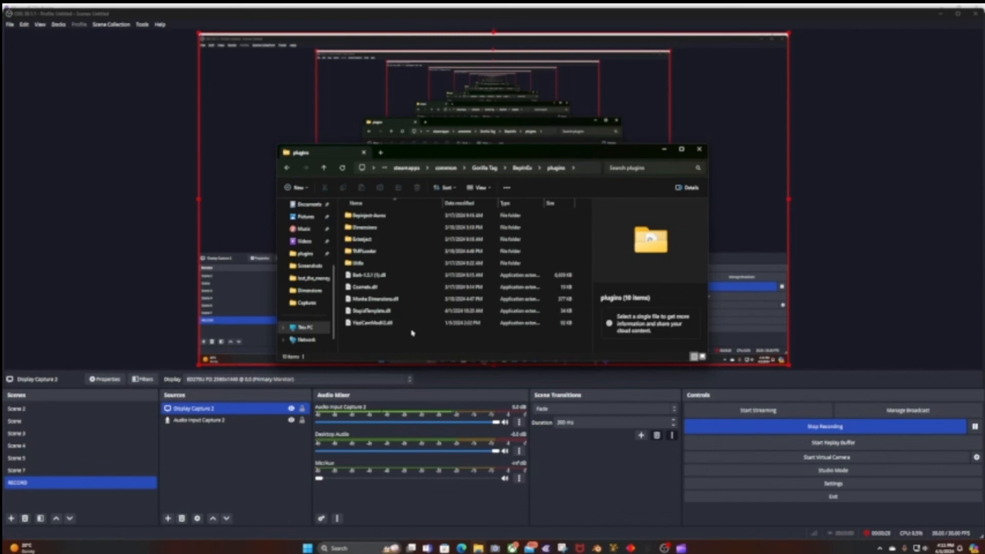
click(371, 310)
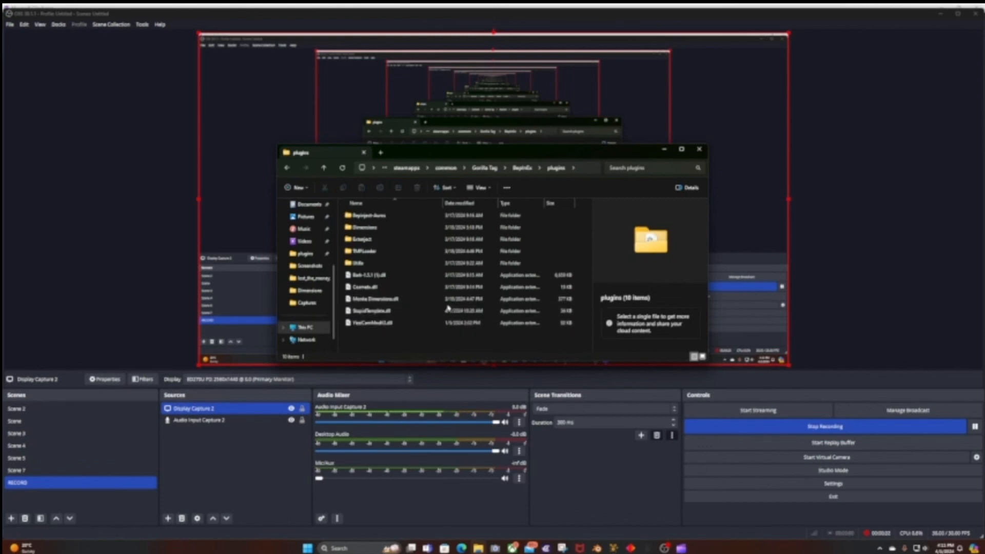
click(390, 310)
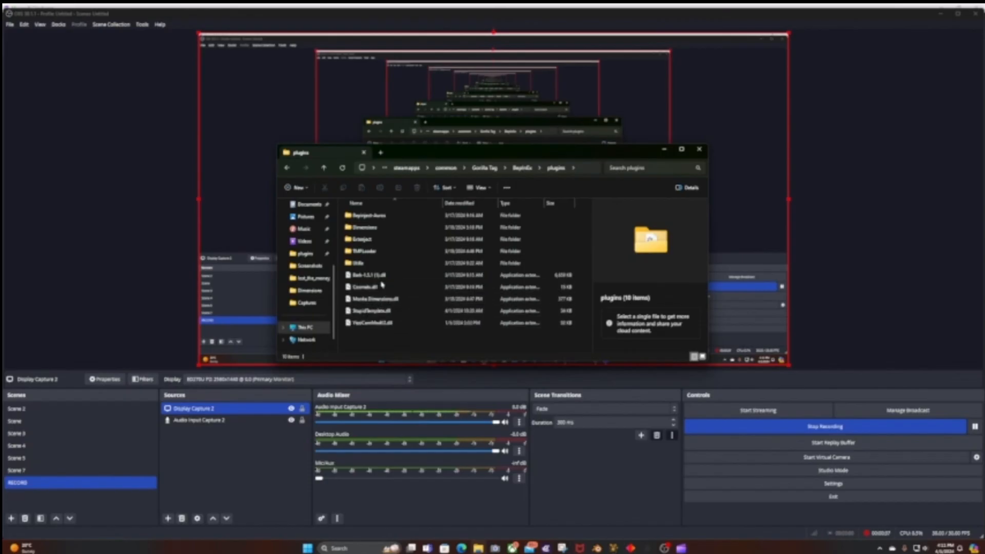
click(368, 286)
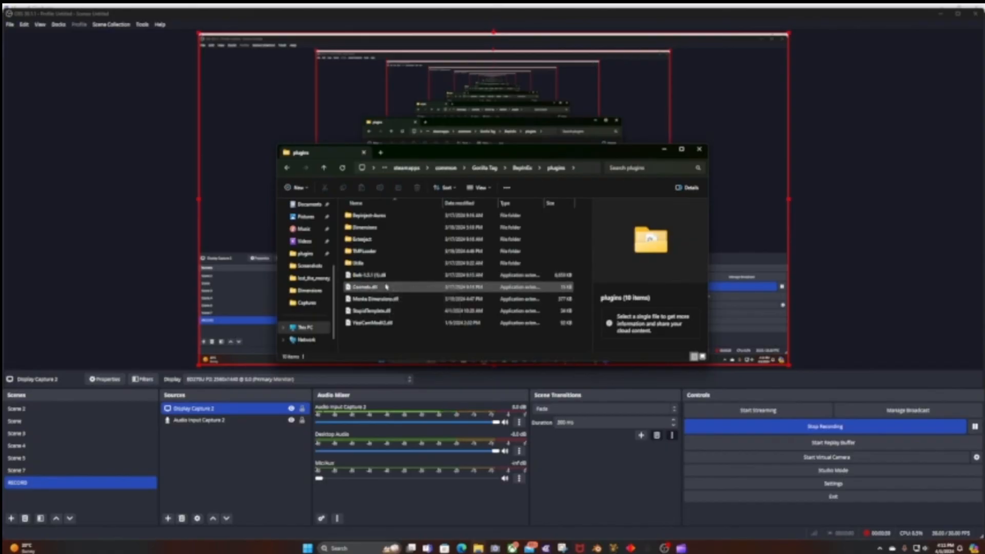
mouse_move(366, 287)
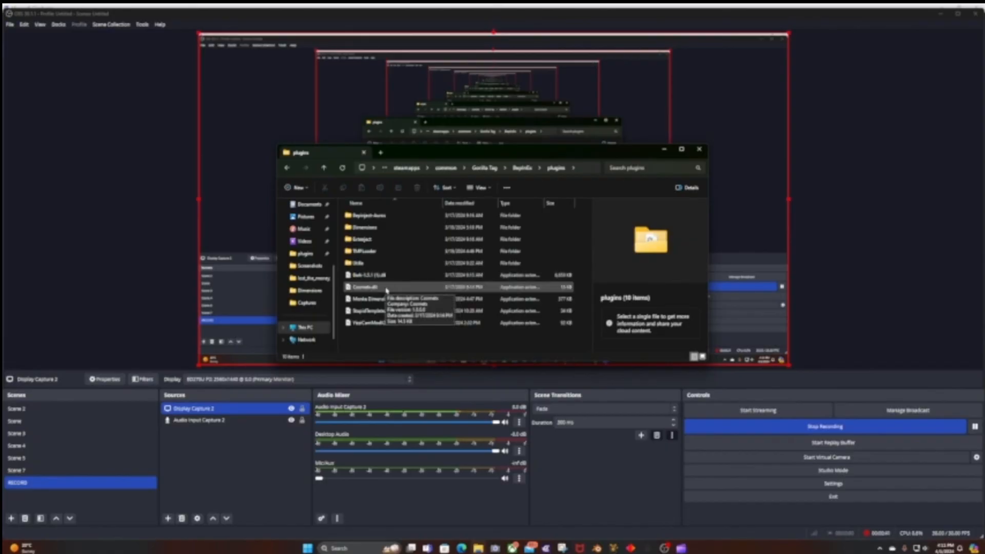